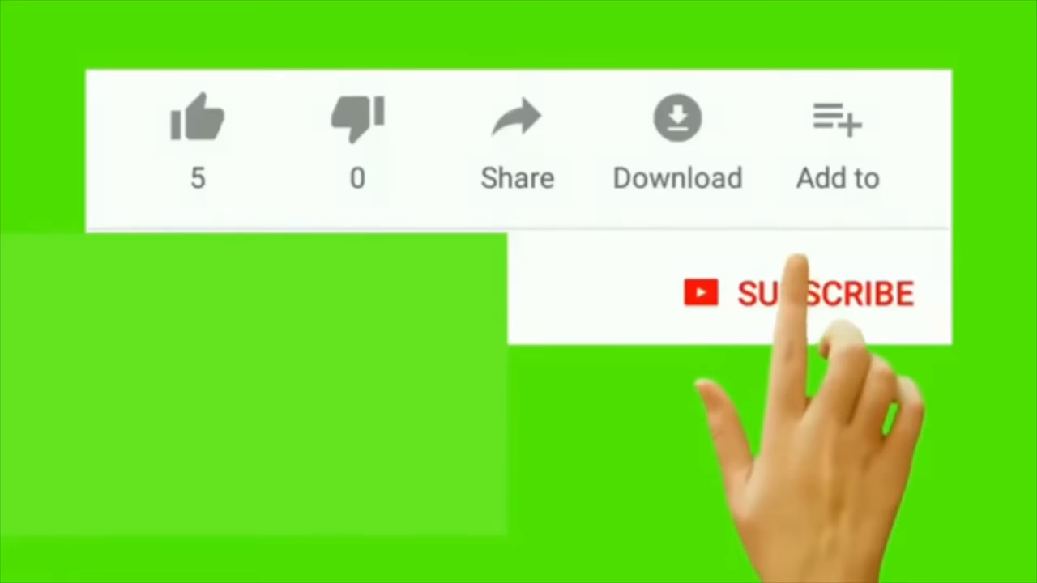
Demonstrate G major scale fingering, then sound the E minor triad so E, G and B highlight green.
left_click(810, 293)
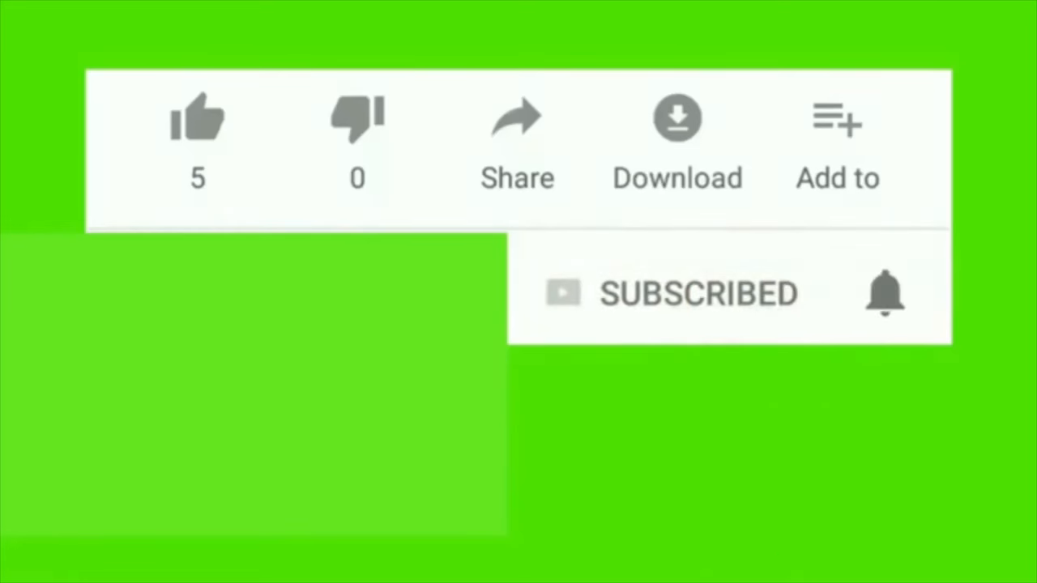
left_click(884, 294)
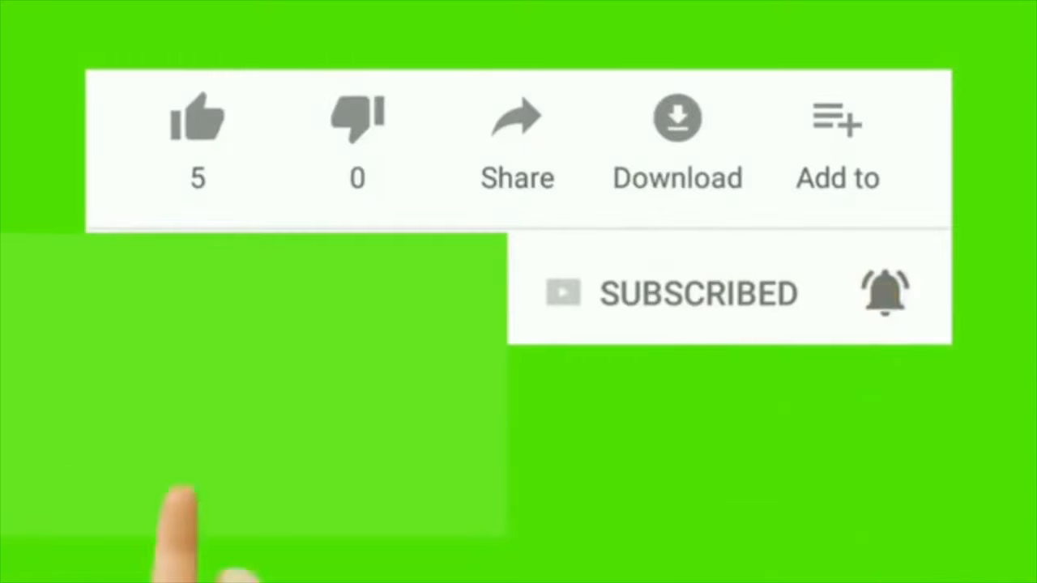
left_click(198, 116)
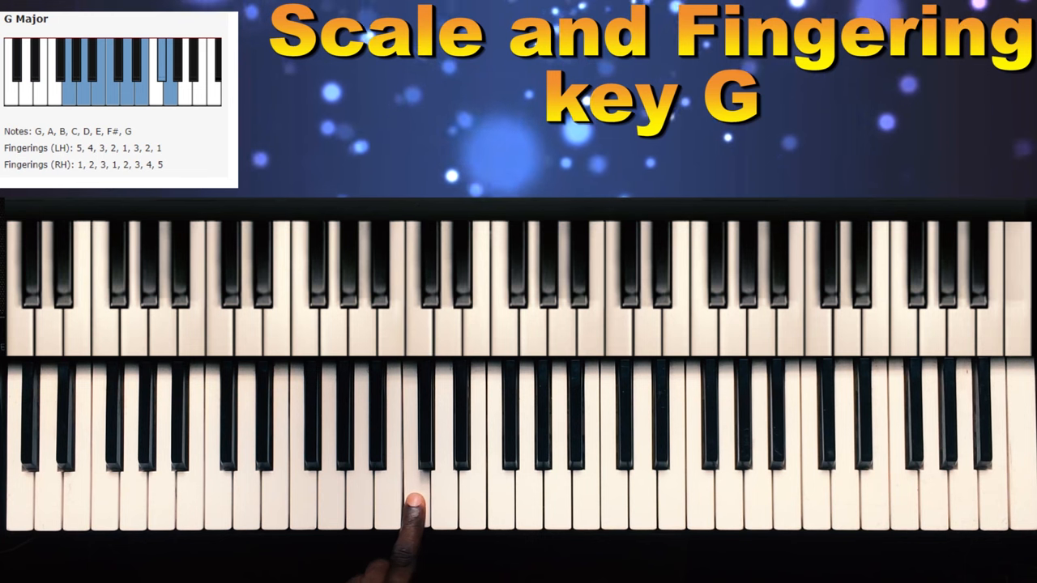
left_click(440, 502)
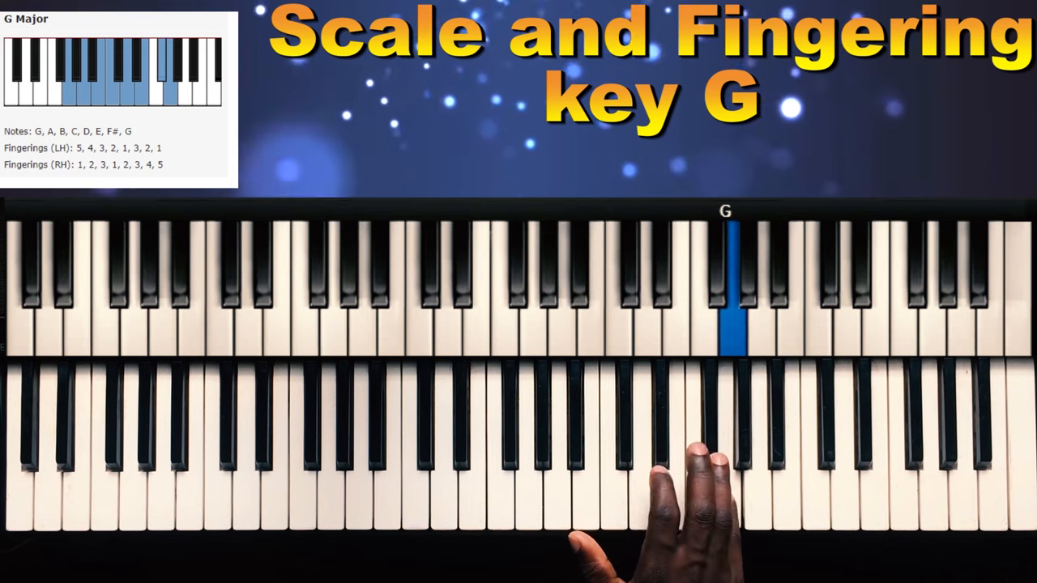
left_click(721, 259)
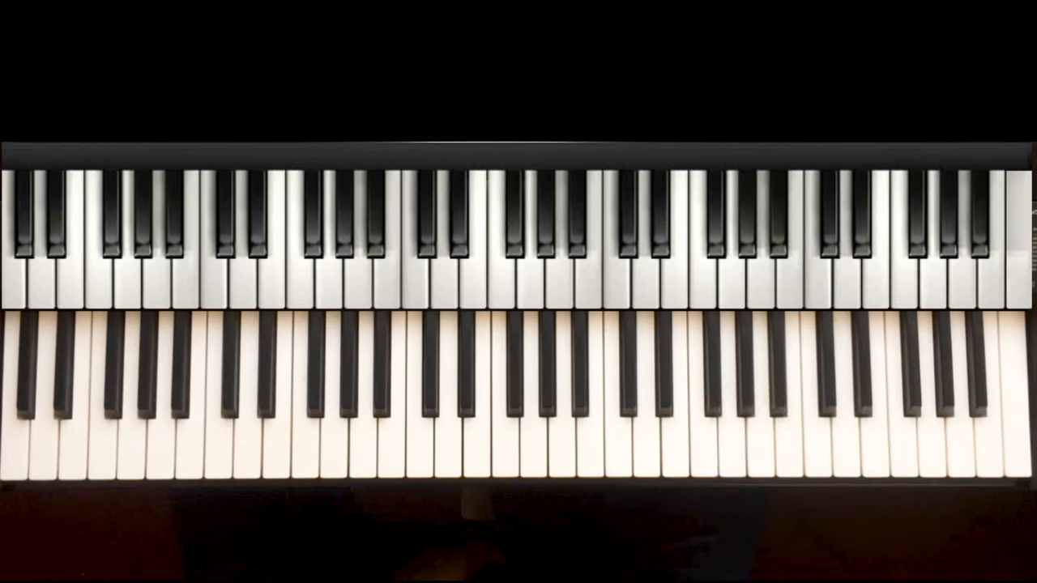
left_click(645, 437)
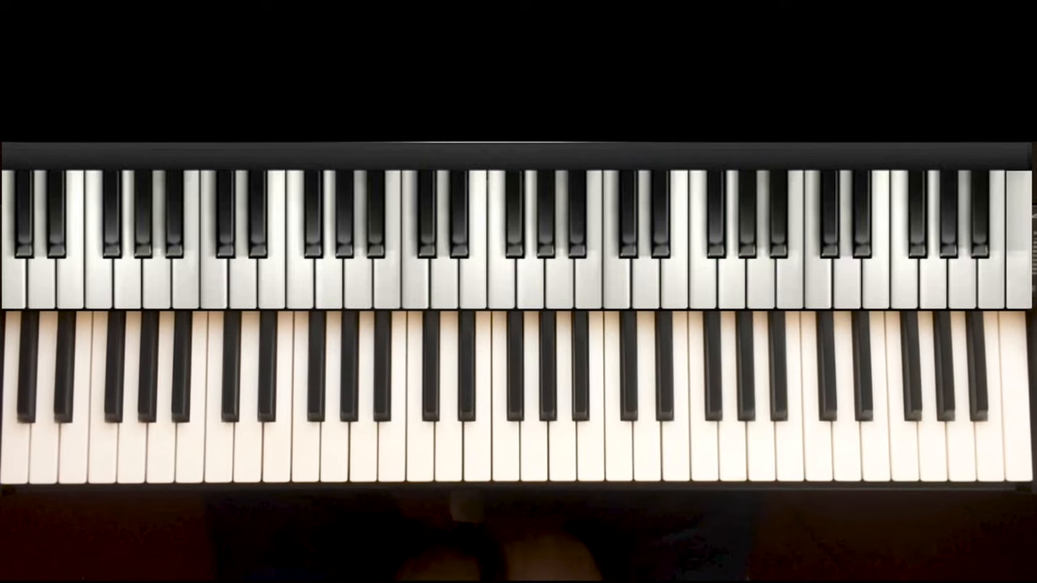
left_click(729, 405)
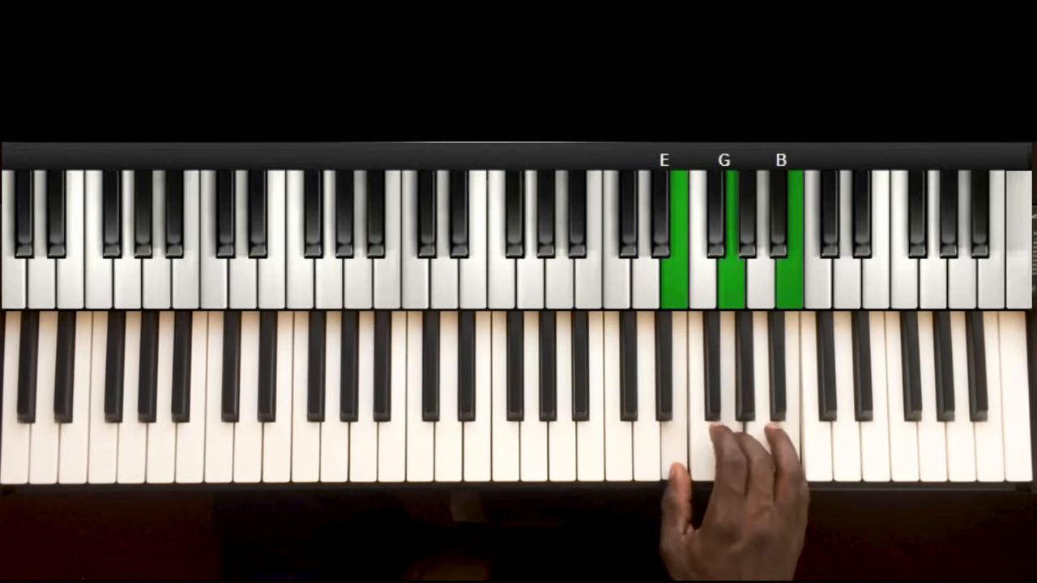